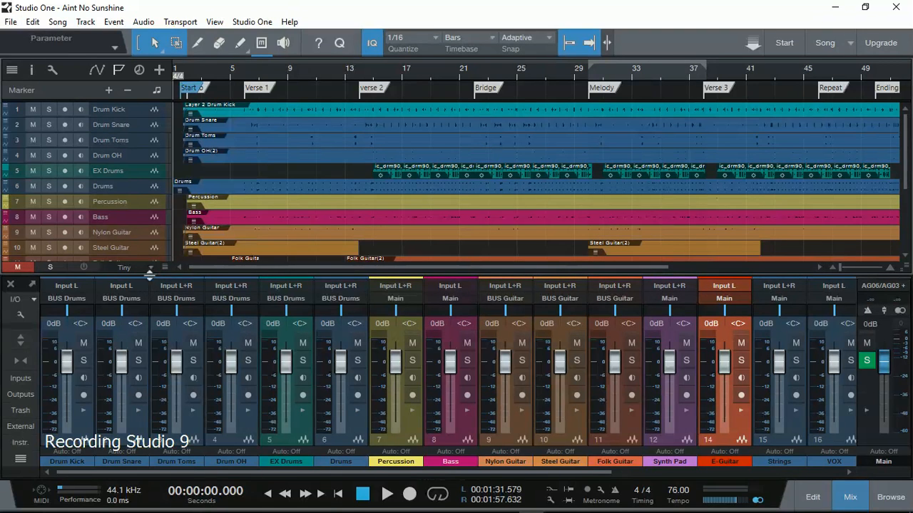
Shrink tracks to overview height, restore them to tiny height, then bring up the File menu.
click(150, 267)
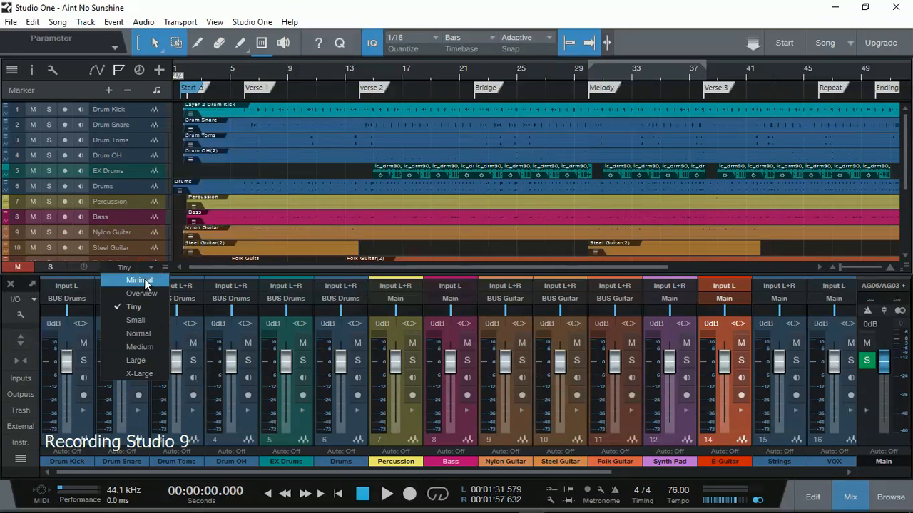
mouse_move(141, 294)
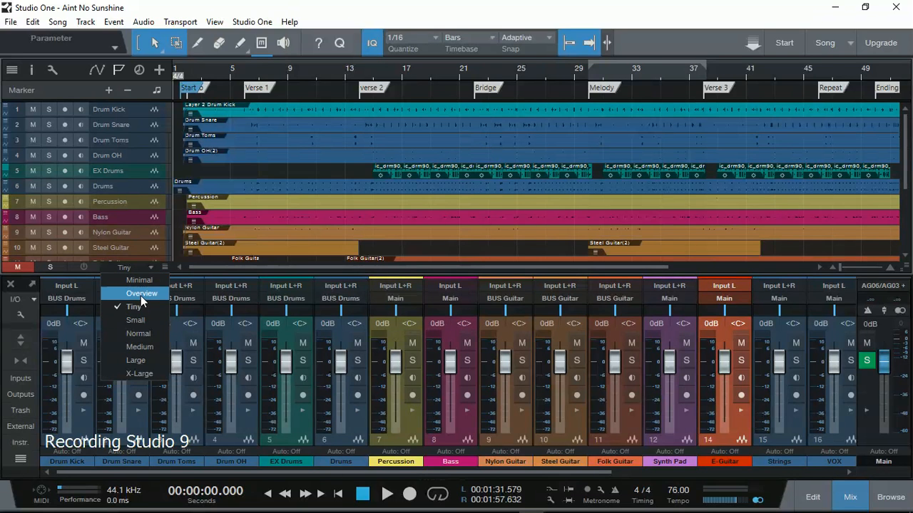
click(142, 293)
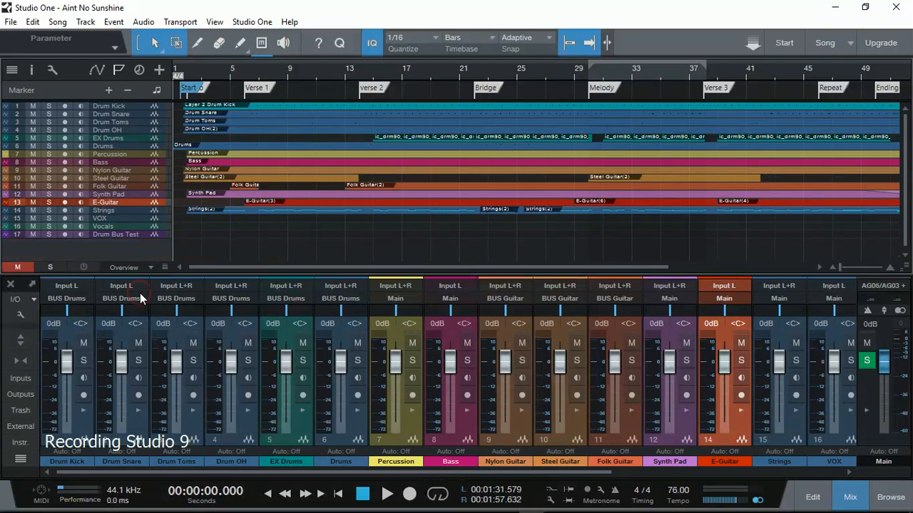
click(136, 267)
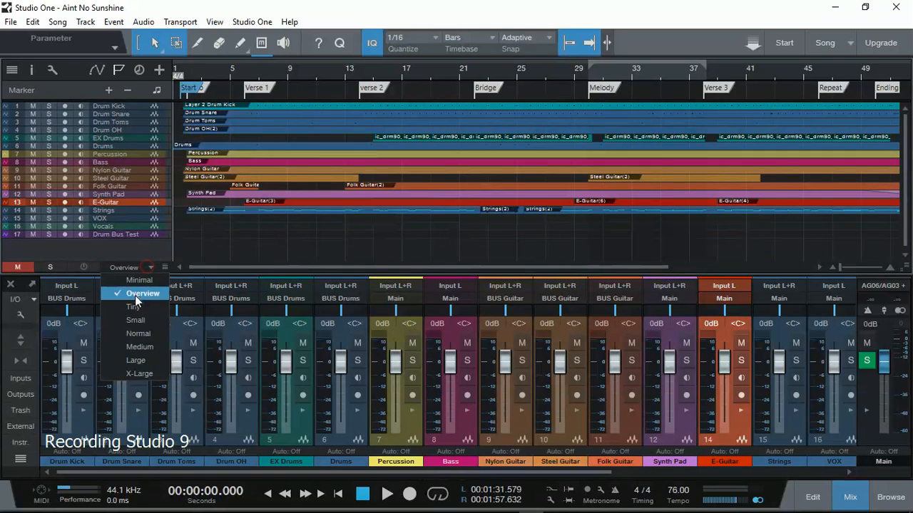
click(134, 306)
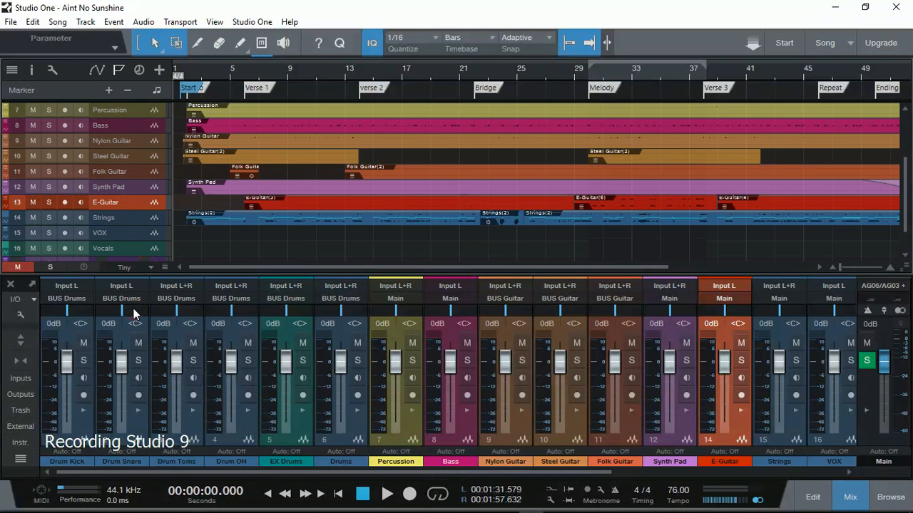
mouse_move(96, 97)
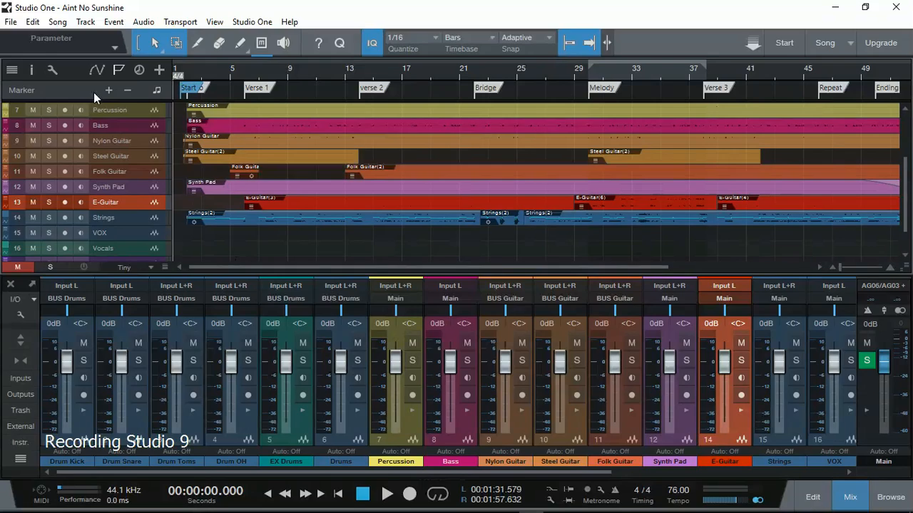
click(11, 22)
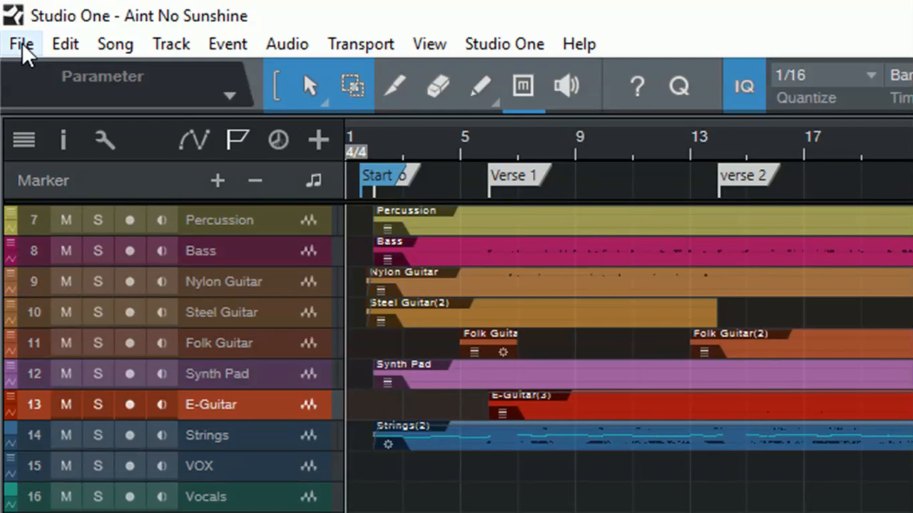
click(21, 43)
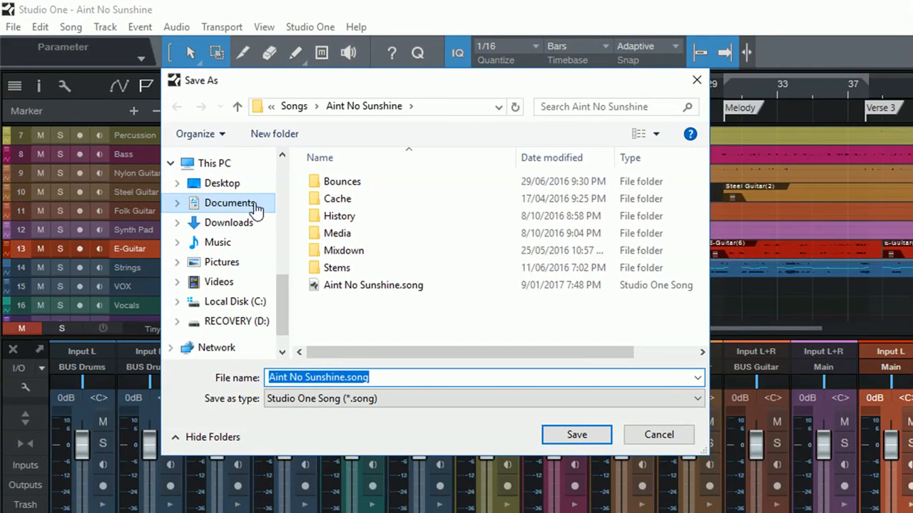
mouse_move(221, 184)
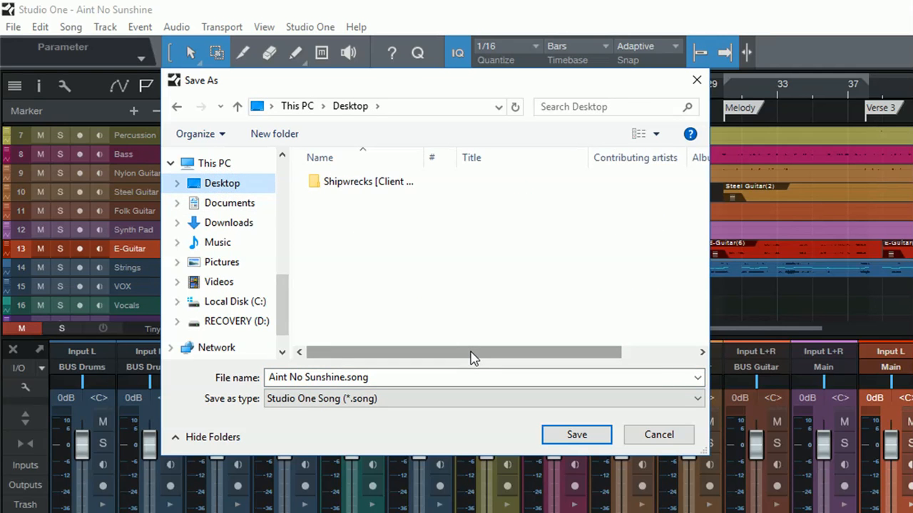
mouse_move(463, 336)
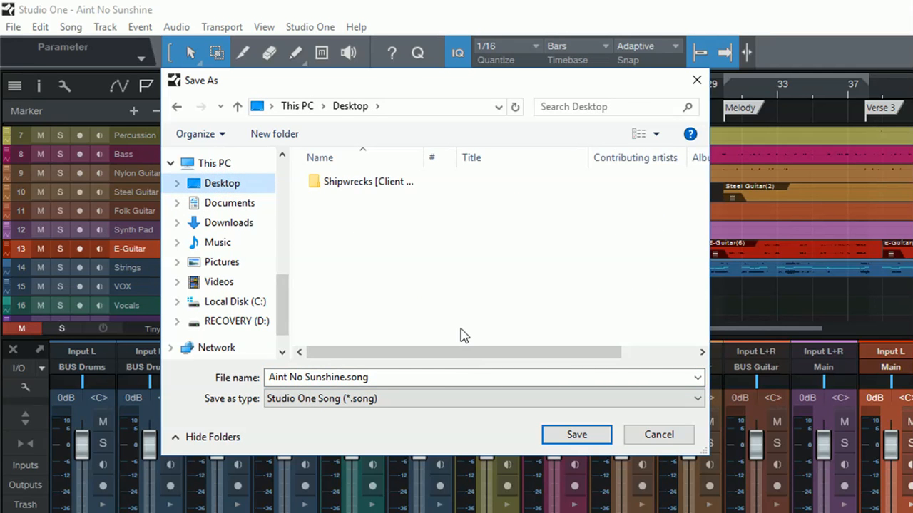
mouse_move(274, 134)
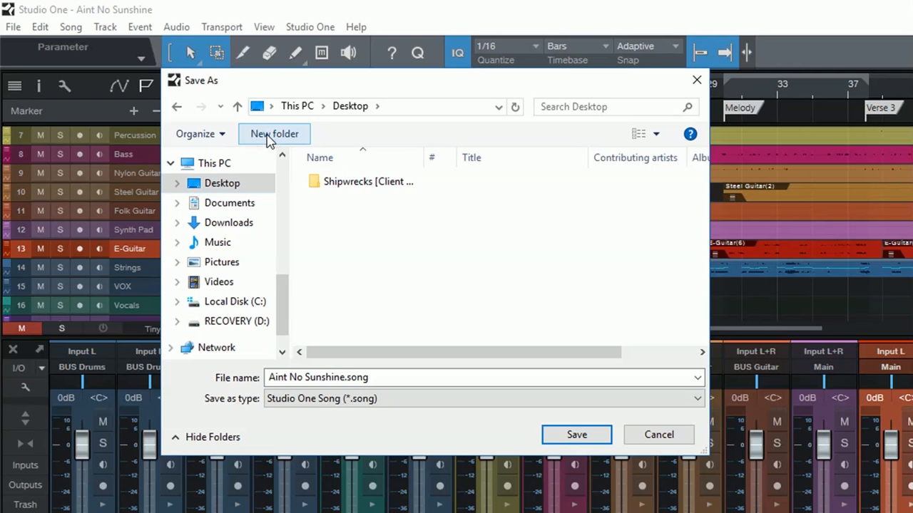
Create a Desktop folder named 'My New Song', open it, and save 'Aint No Sunshine.song' there.
click(274, 133)
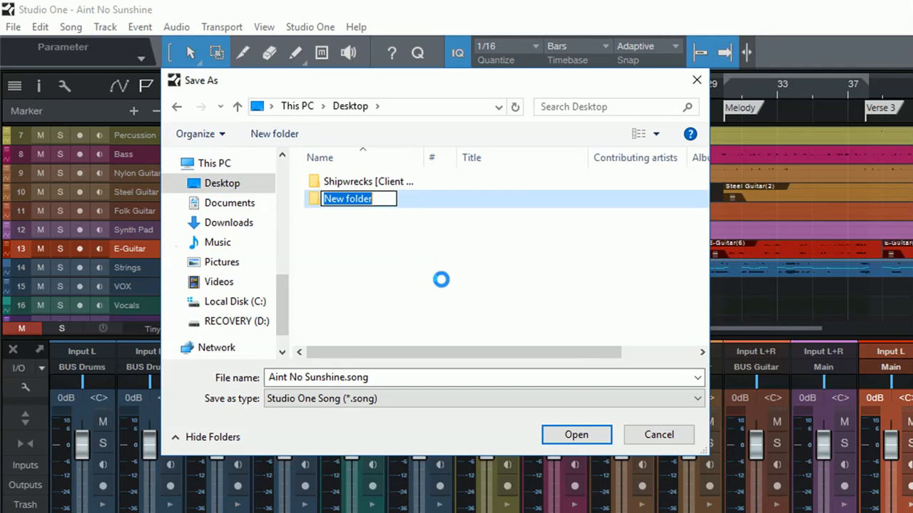
text(M)
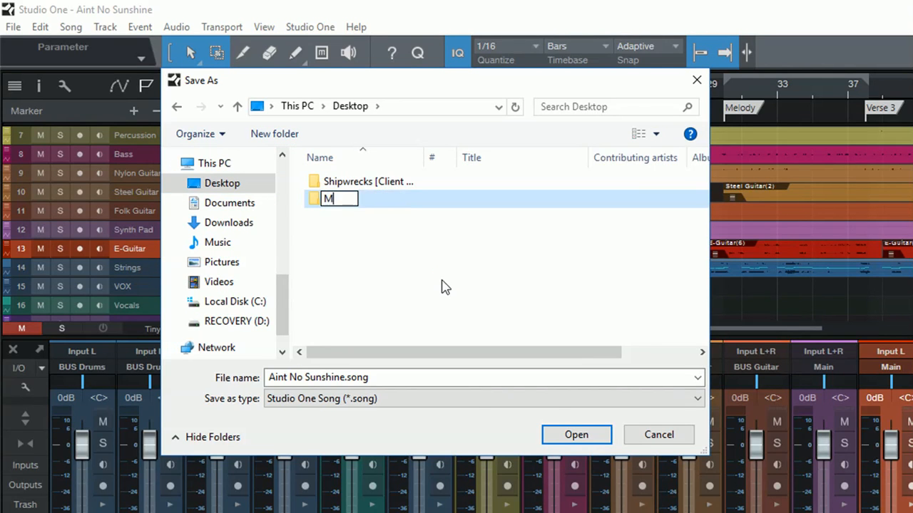
text(y New Song)
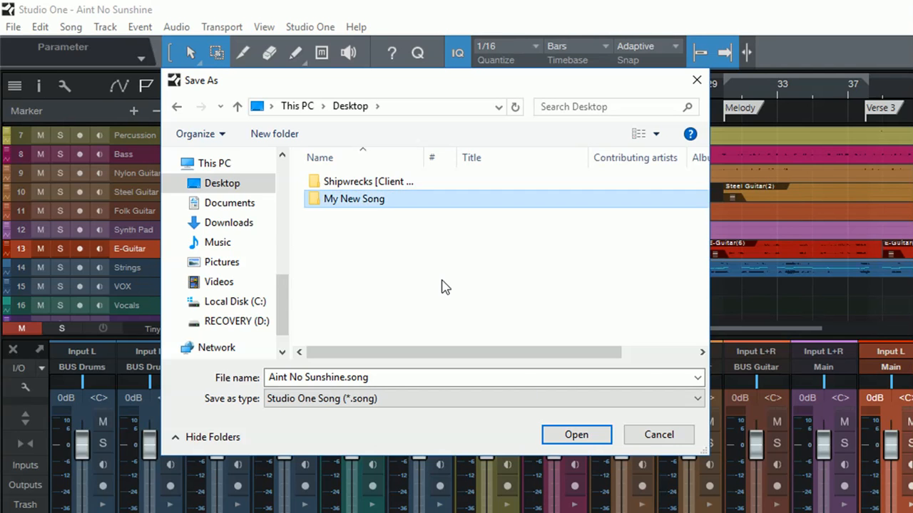
double_click(355, 198)
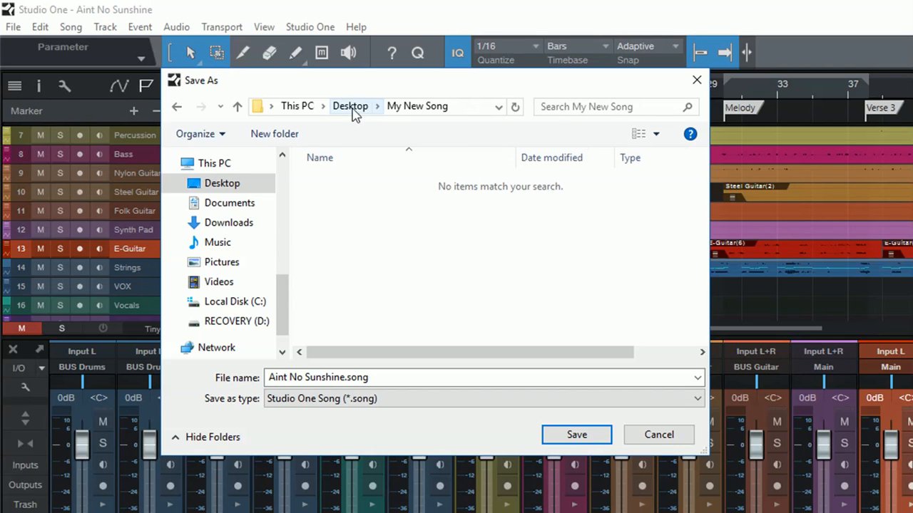
mouse_move(417, 114)
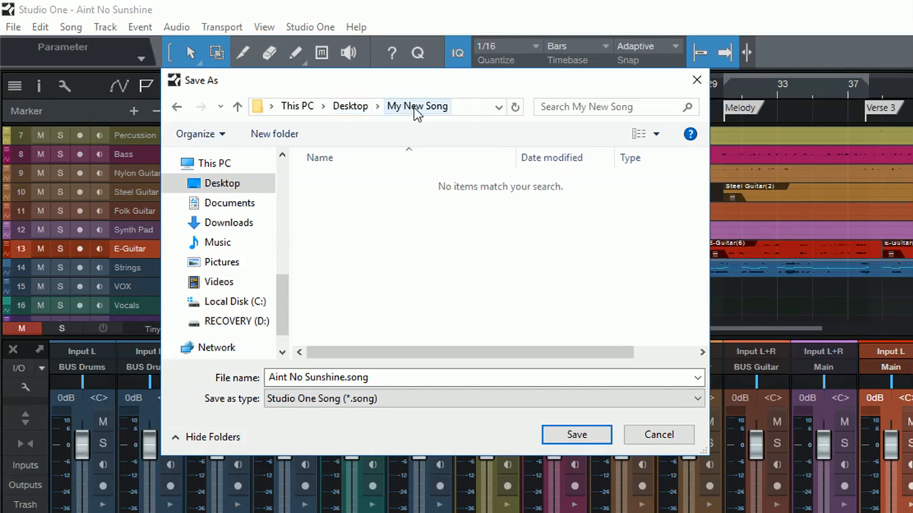
mouse_move(485, 440)
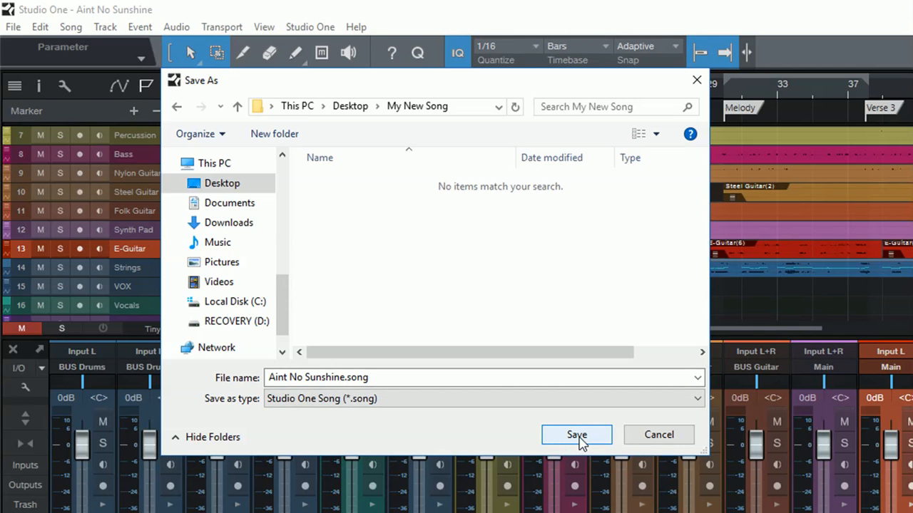
click(577, 435)
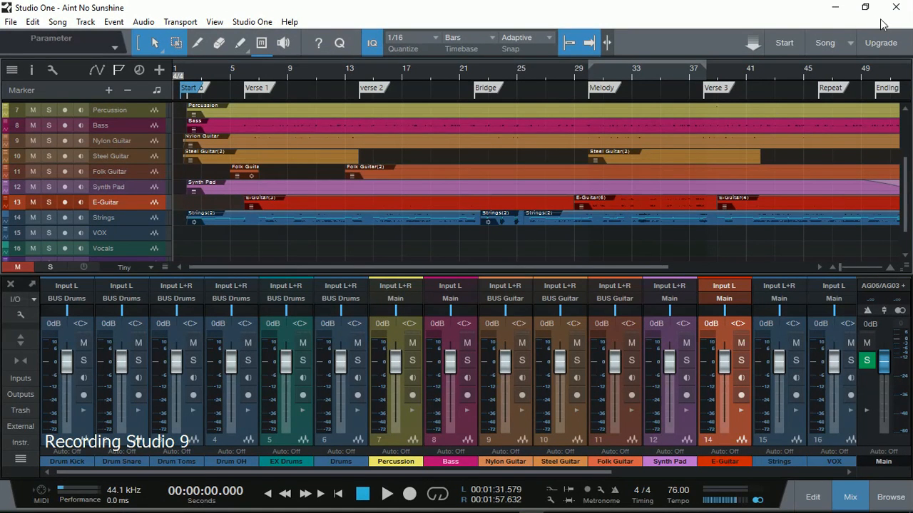
mouse_move(895, 7)
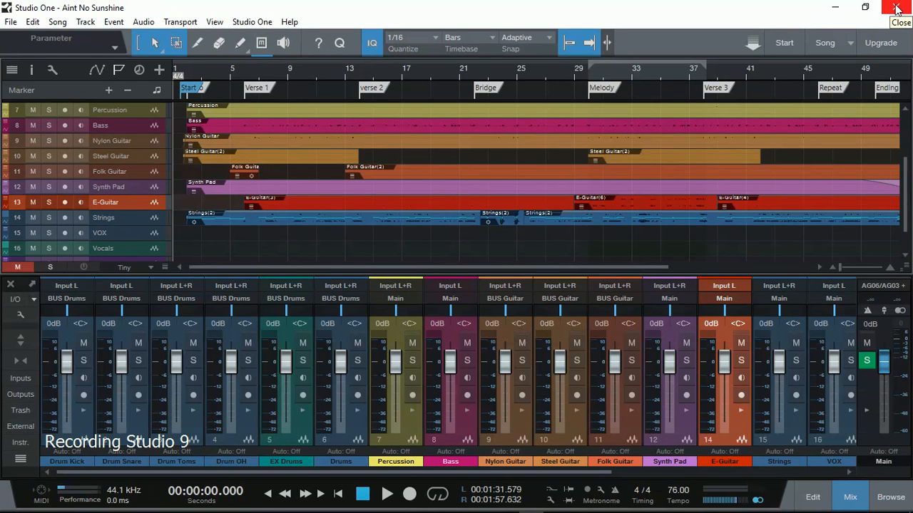
Quit Studio One using the window's Close (X) button.
click(897, 7)
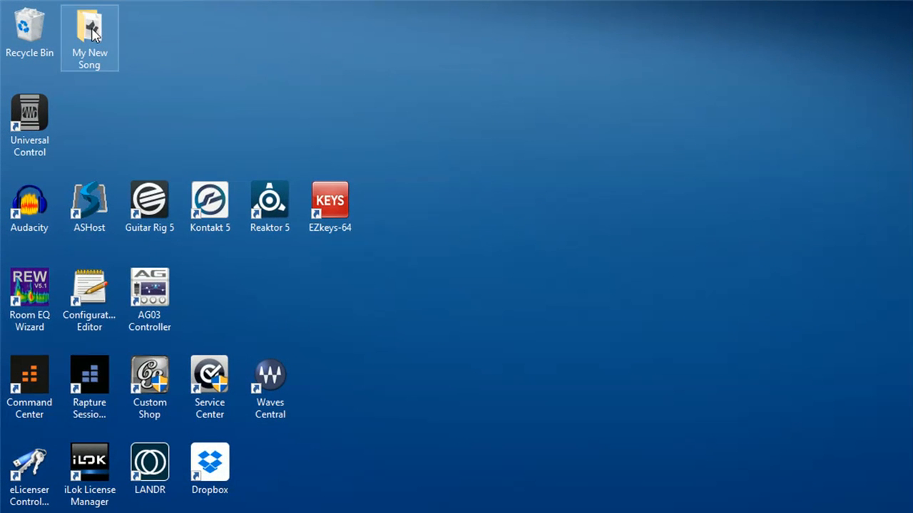
Move the My New Song folder to open desktop space, browse its Media recordings, then close it.
drag(89, 35, 571, 125)
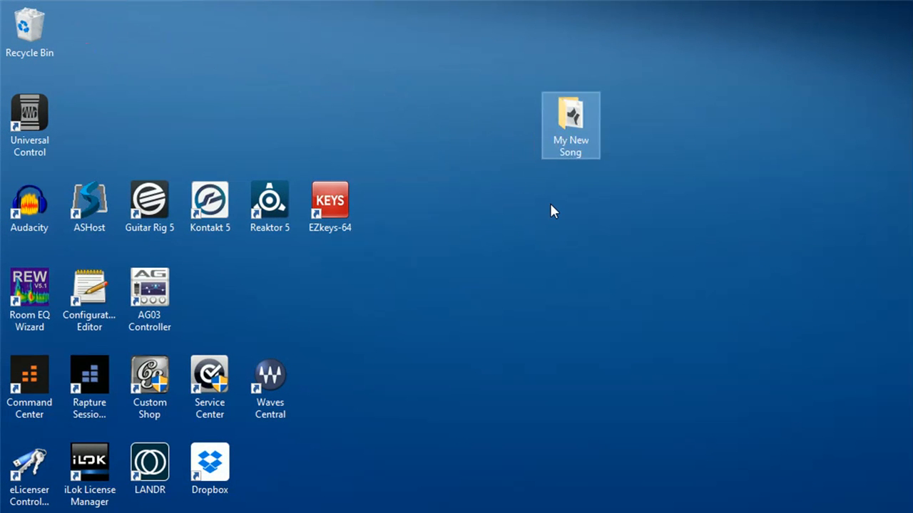
double_click(571, 114)
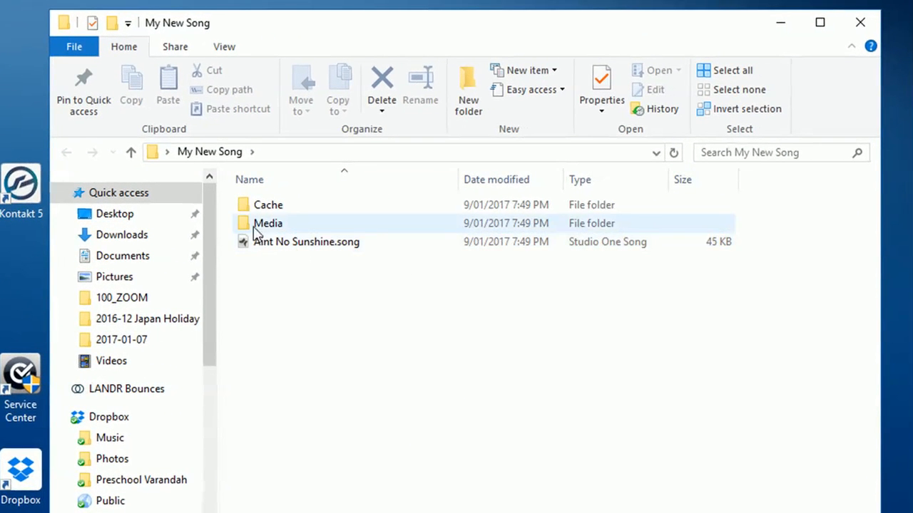
double_click(268, 224)
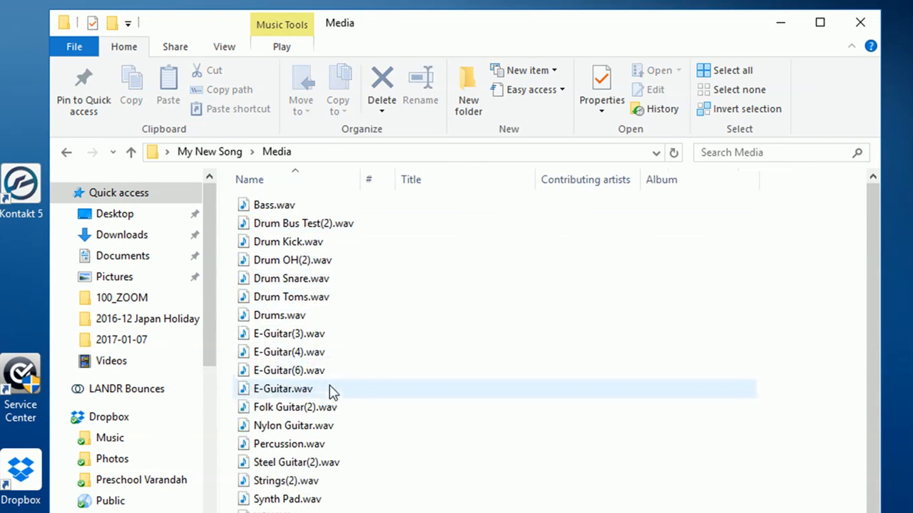
mouse_move(260, 193)
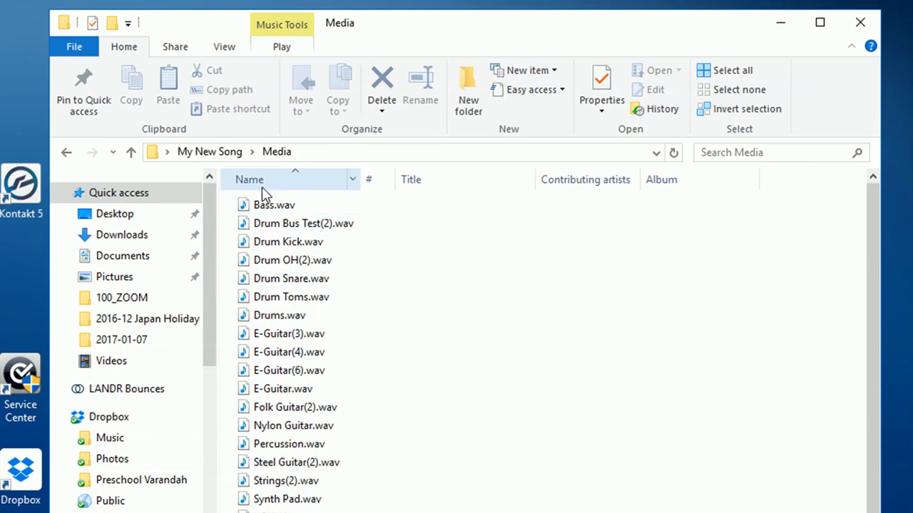
click(209, 151)
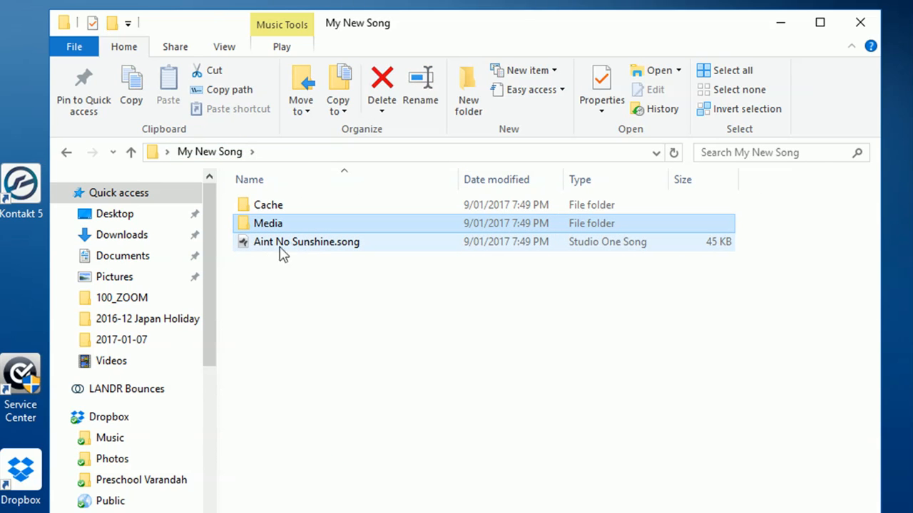
click(306, 242)
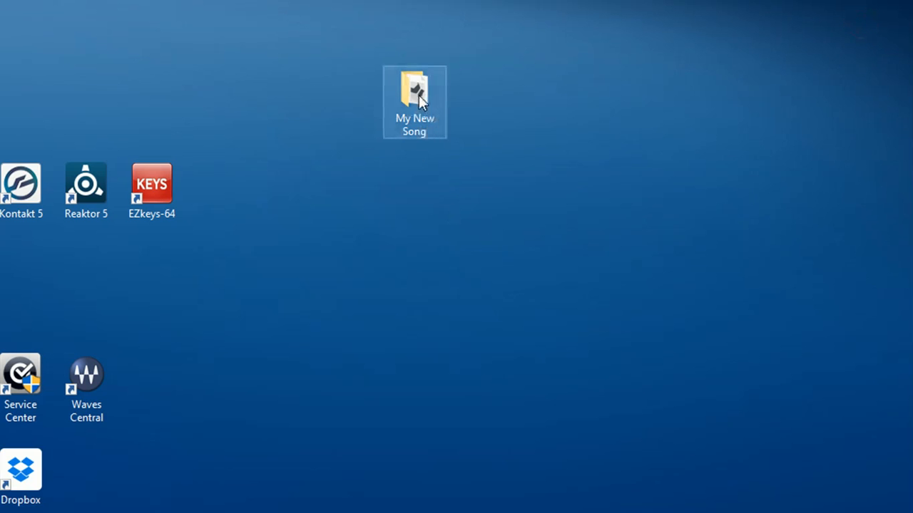
right_click(415, 93)
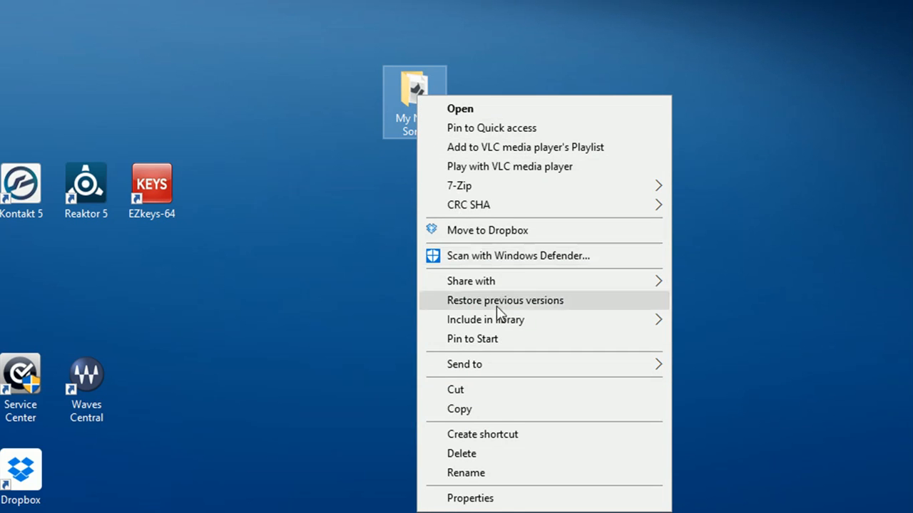
mouse_move(470, 498)
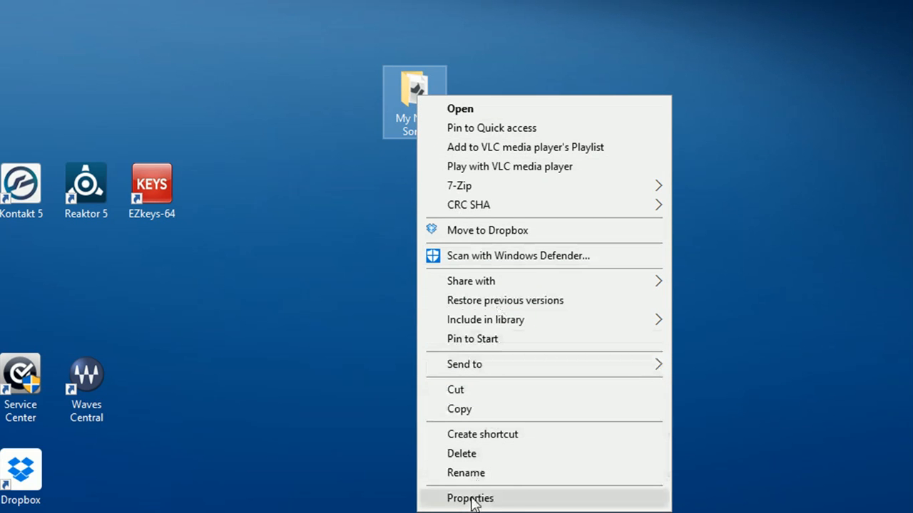
click(469, 497)
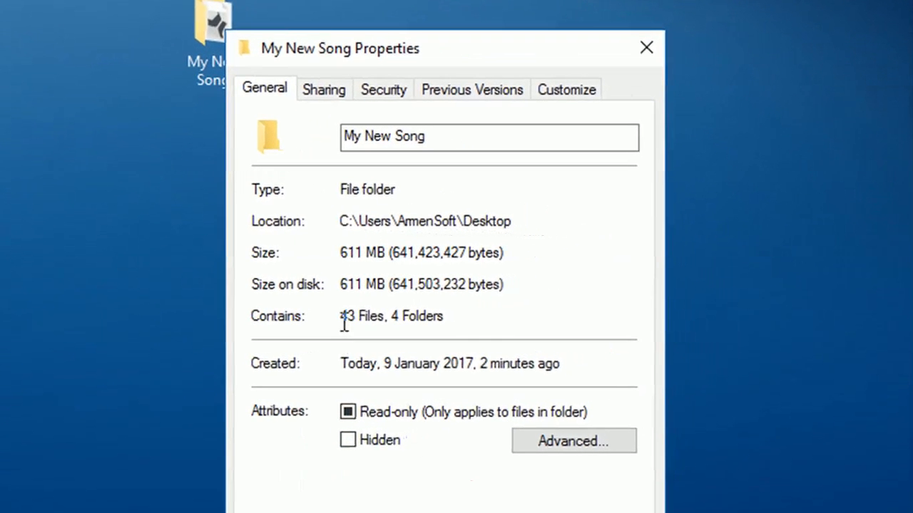
double_click(391, 316)
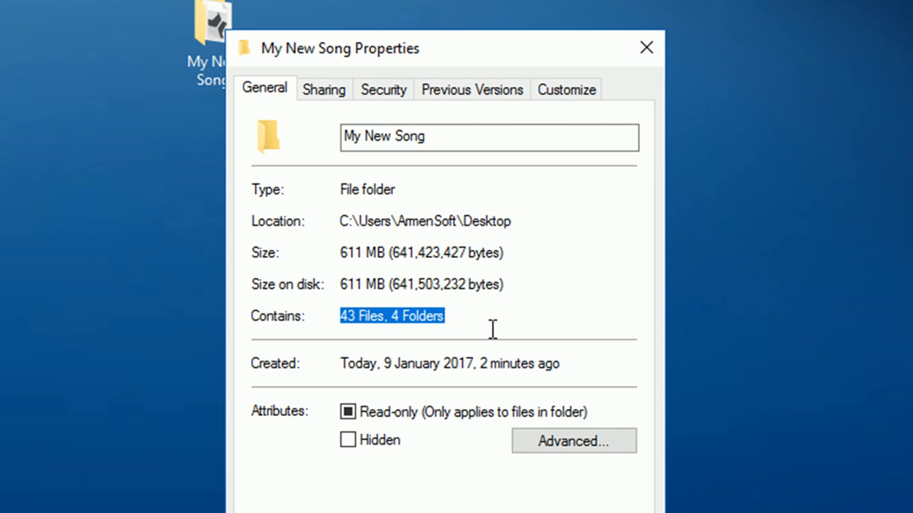
mouse_move(382, 362)
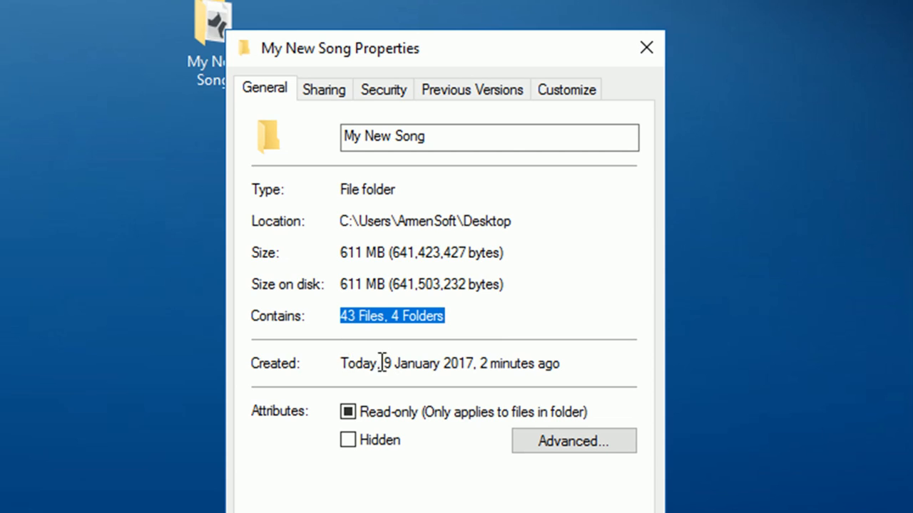
mouse_move(384, 363)
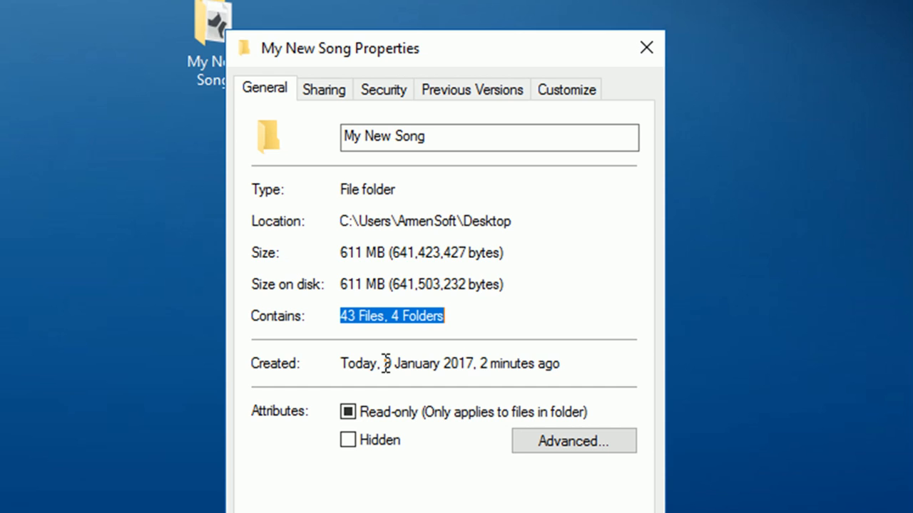
mouse_move(385, 289)
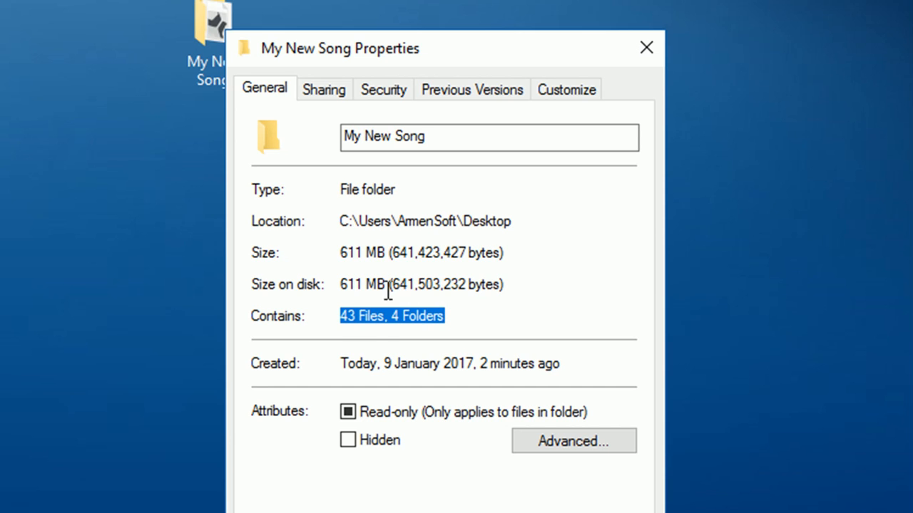
click(341, 252)
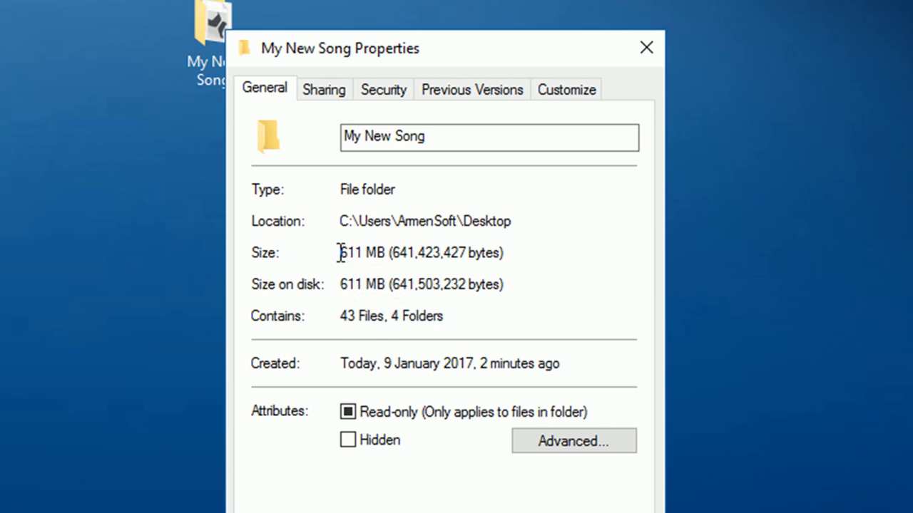
double_click(363, 253)
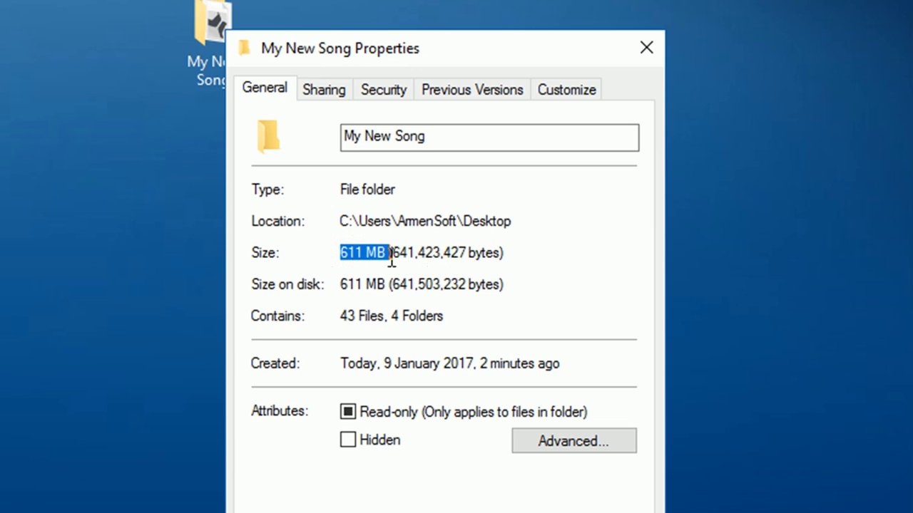
mouse_move(405, 336)
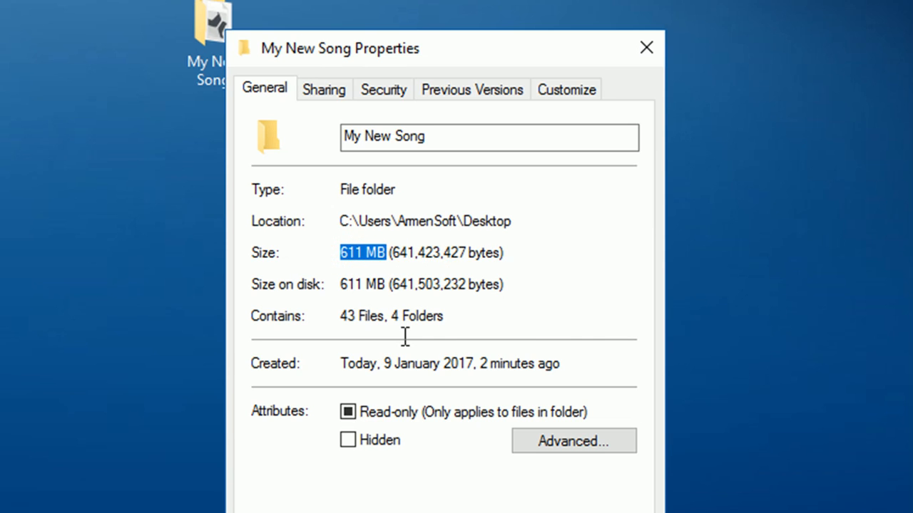
mouse_move(346, 330)
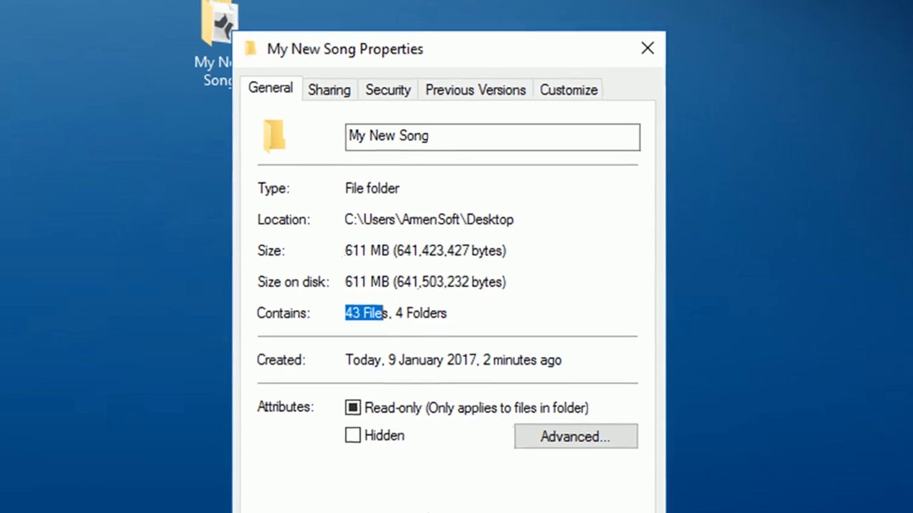
click(647, 48)
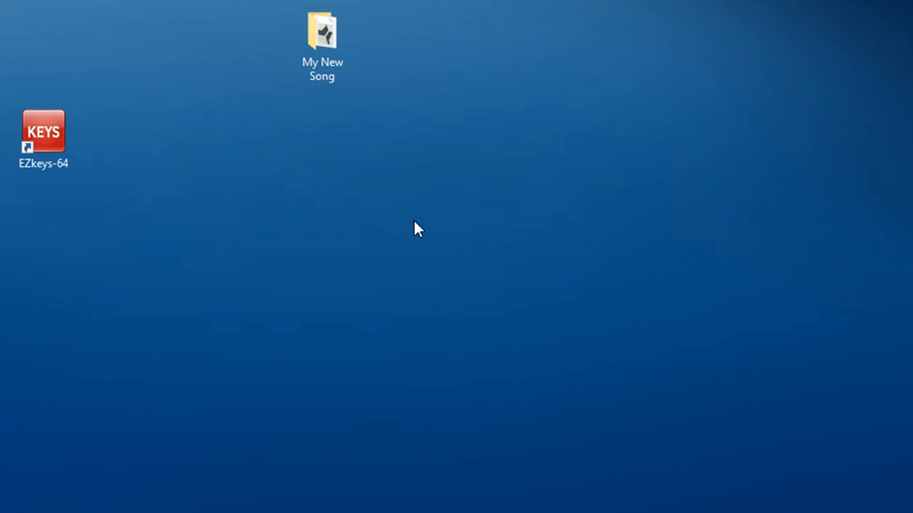
Bring up the context menu for the My New Song folder.
right_click(321, 32)
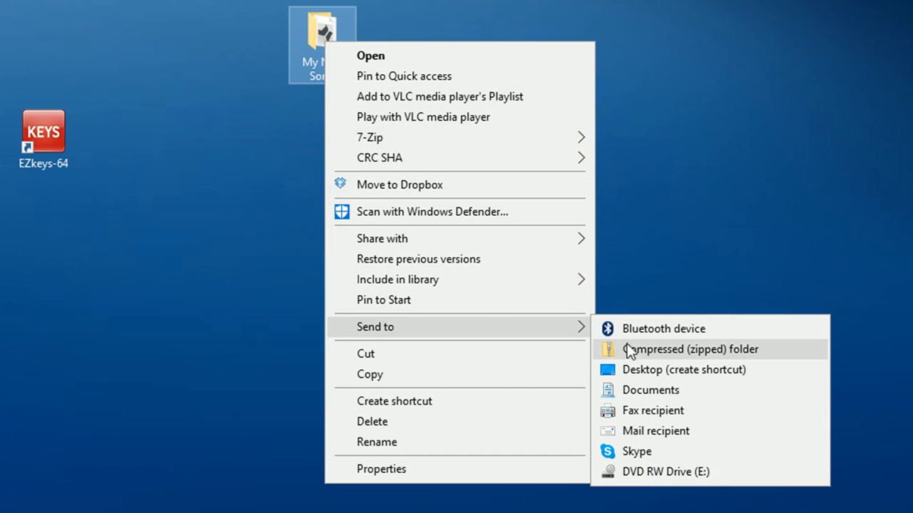
mouse_move(656, 357)
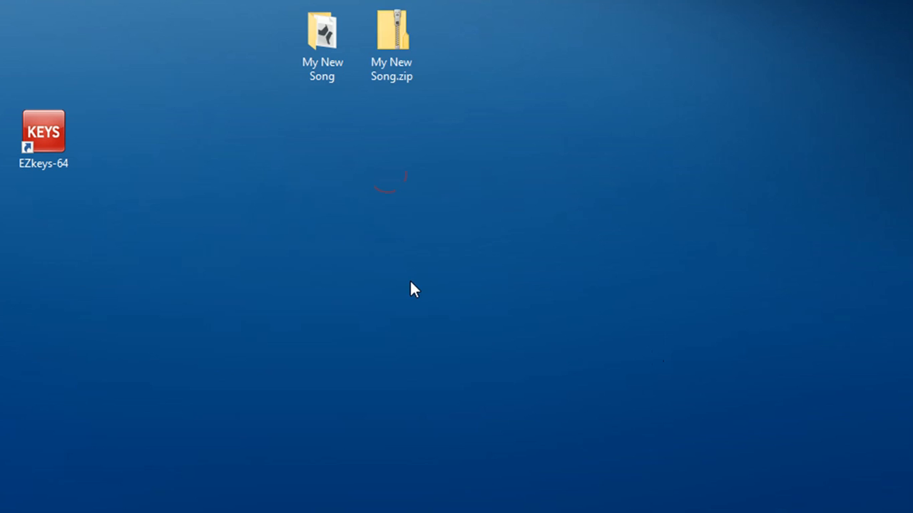
click(392, 30)
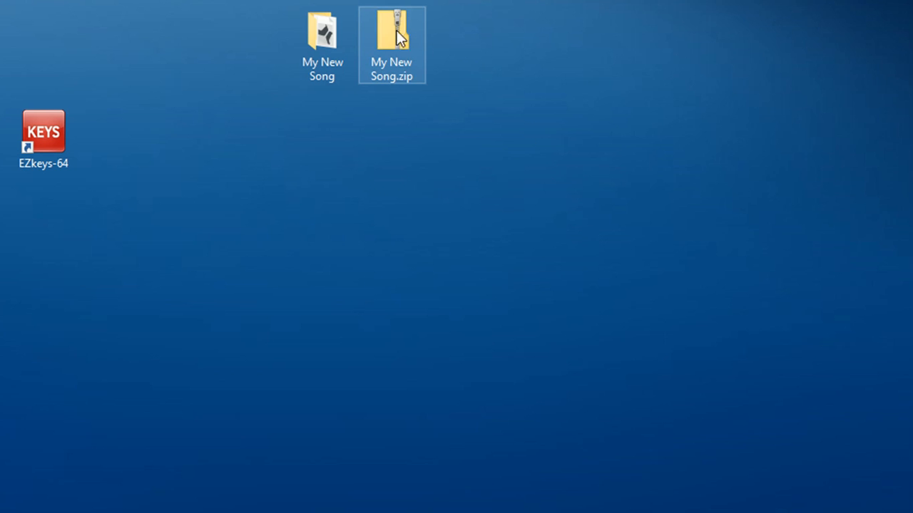
mouse_move(401, 55)
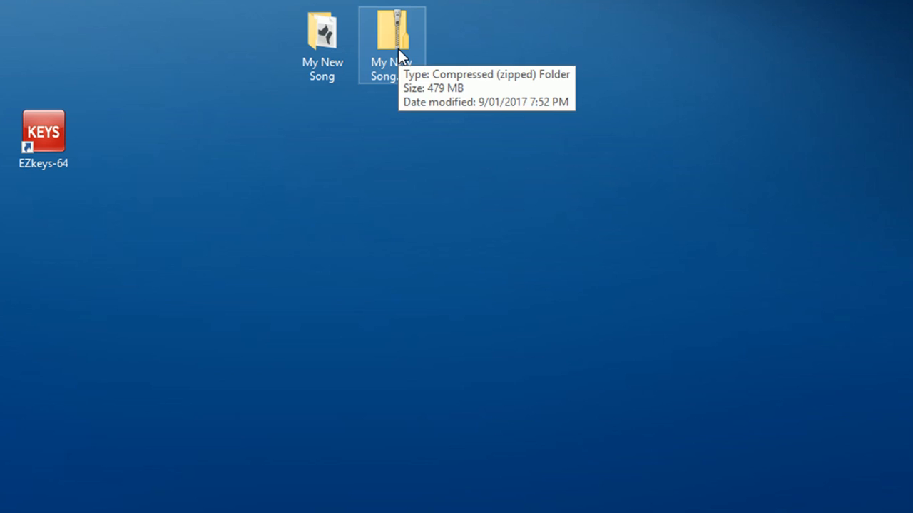
right_click(391, 44)
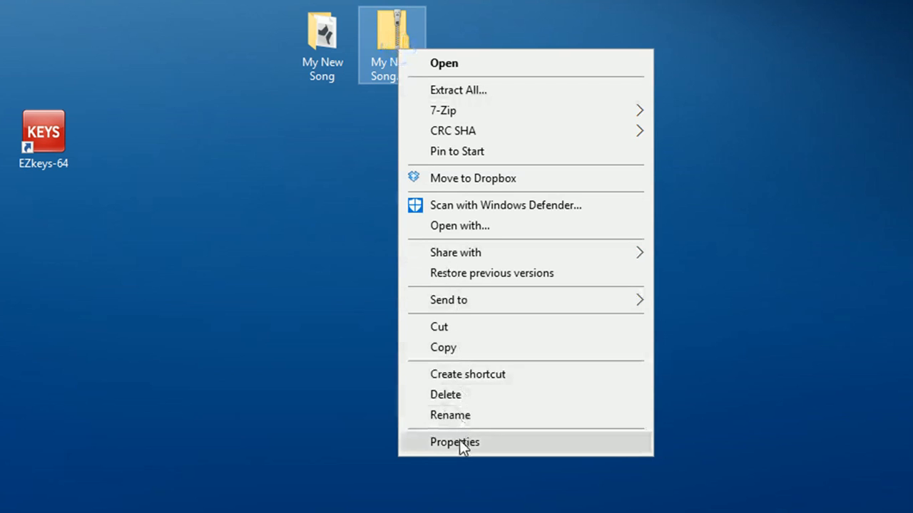
click(454, 442)
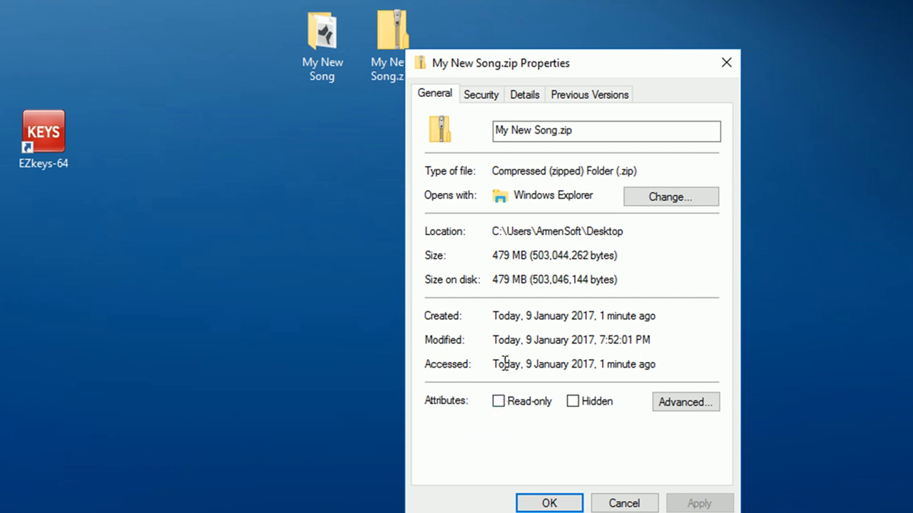
mouse_move(494, 287)
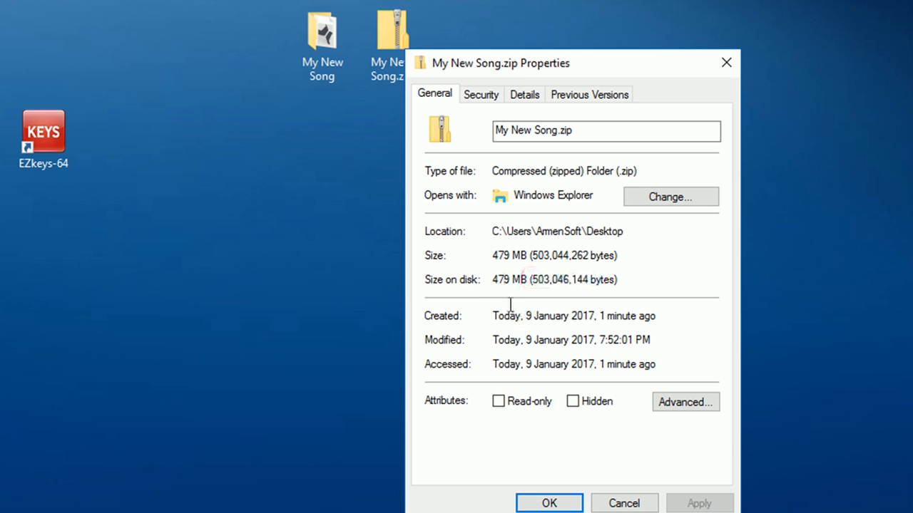
mouse_move(513, 343)
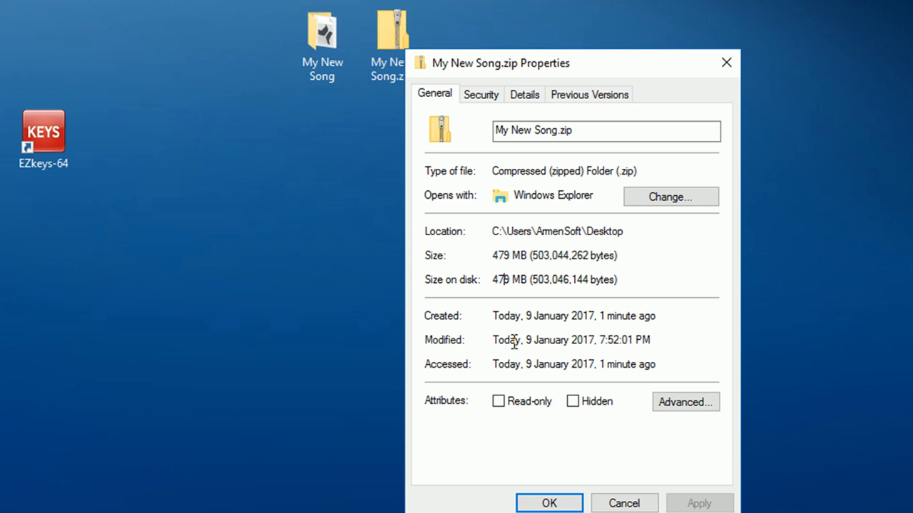
mouse_move(588, 504)
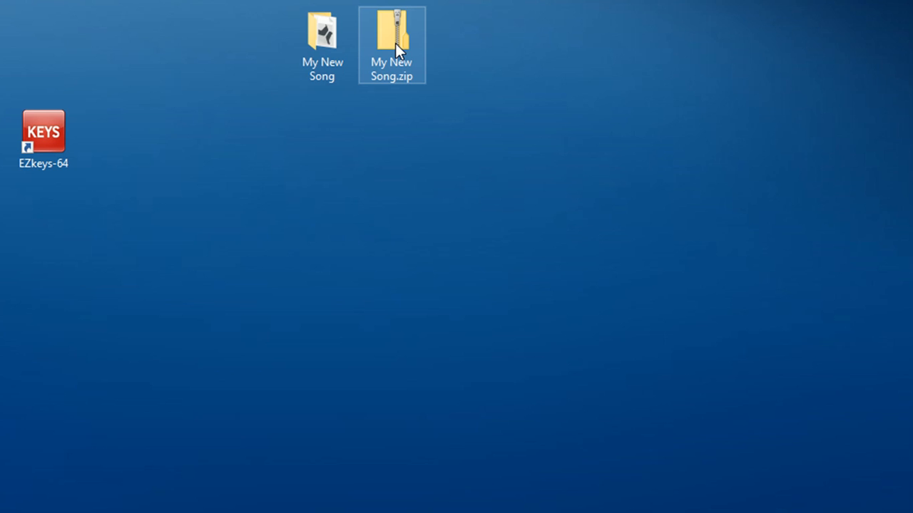
Move My New Song.zip below the folder, then open it and its inner My New Song folder.
drag(392, 45, 391, 130)
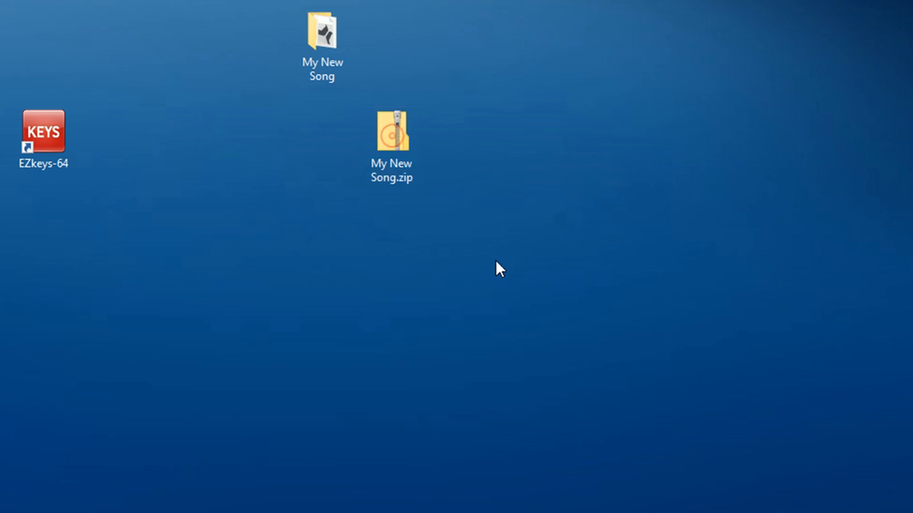
double_click(391, 131)
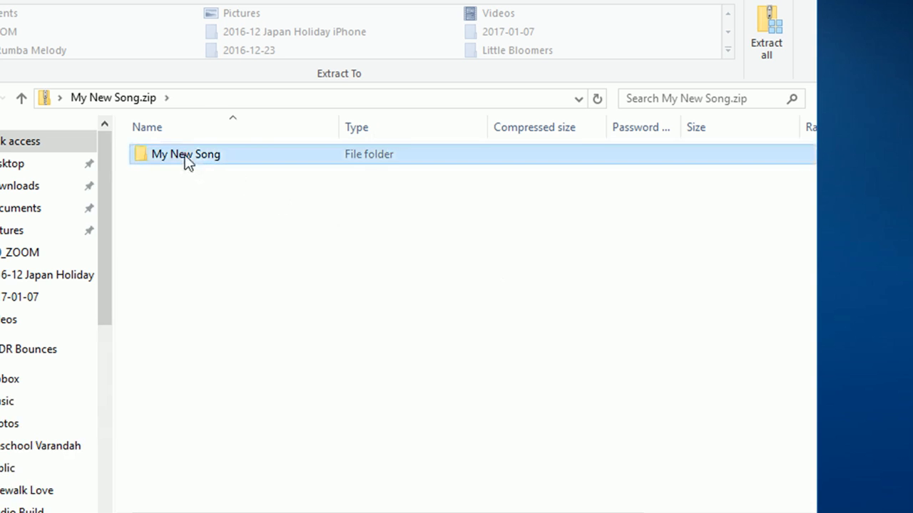
double_click(186, 154)
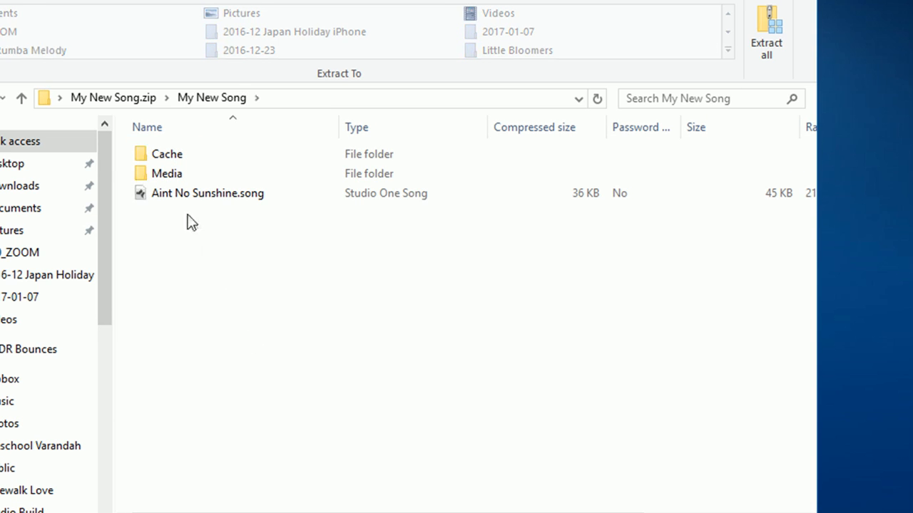
mouse_move(227, 254)
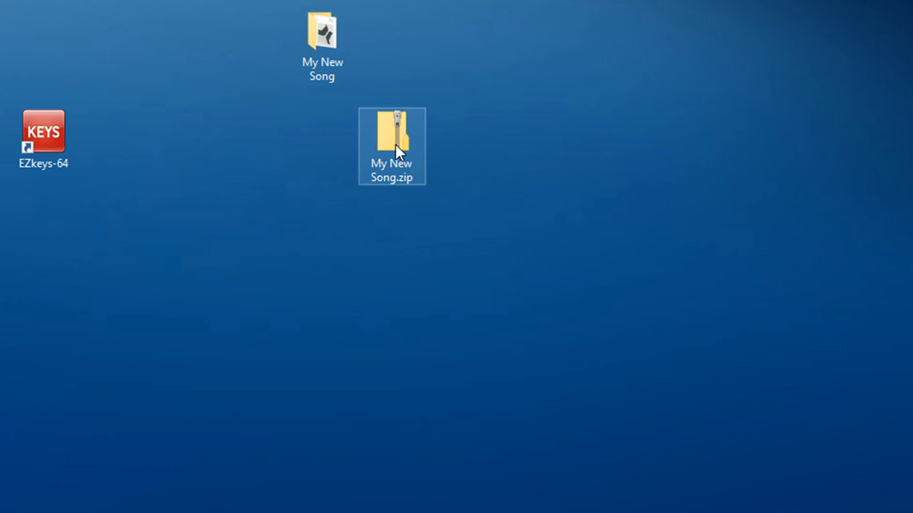
right_click(392, 146)
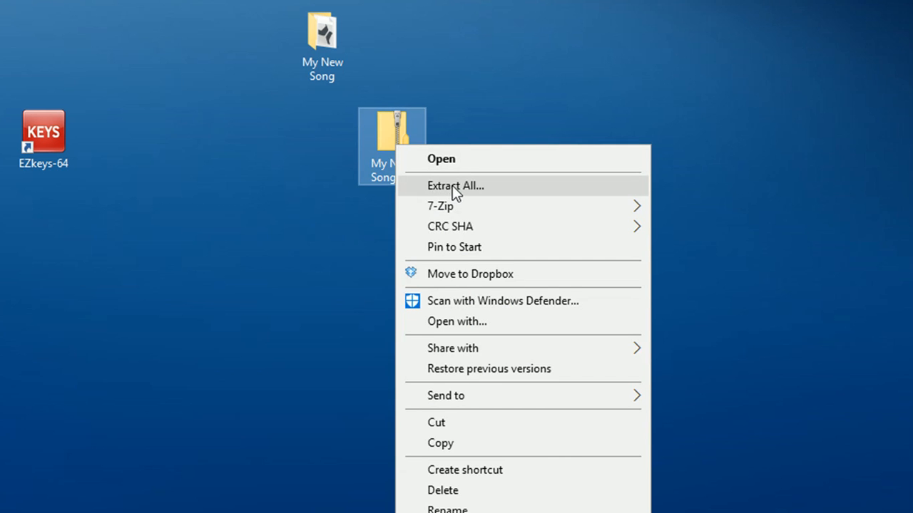
mouse_move(232, 285)
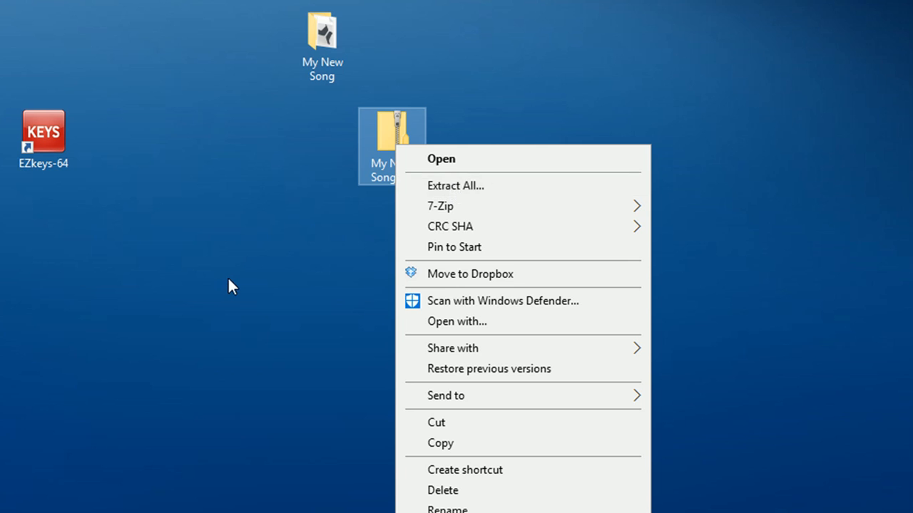
click(229, 278)
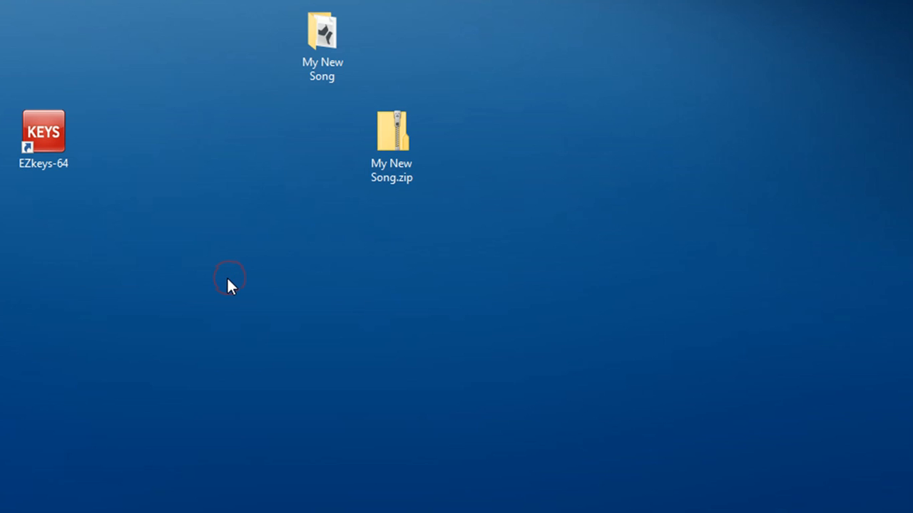